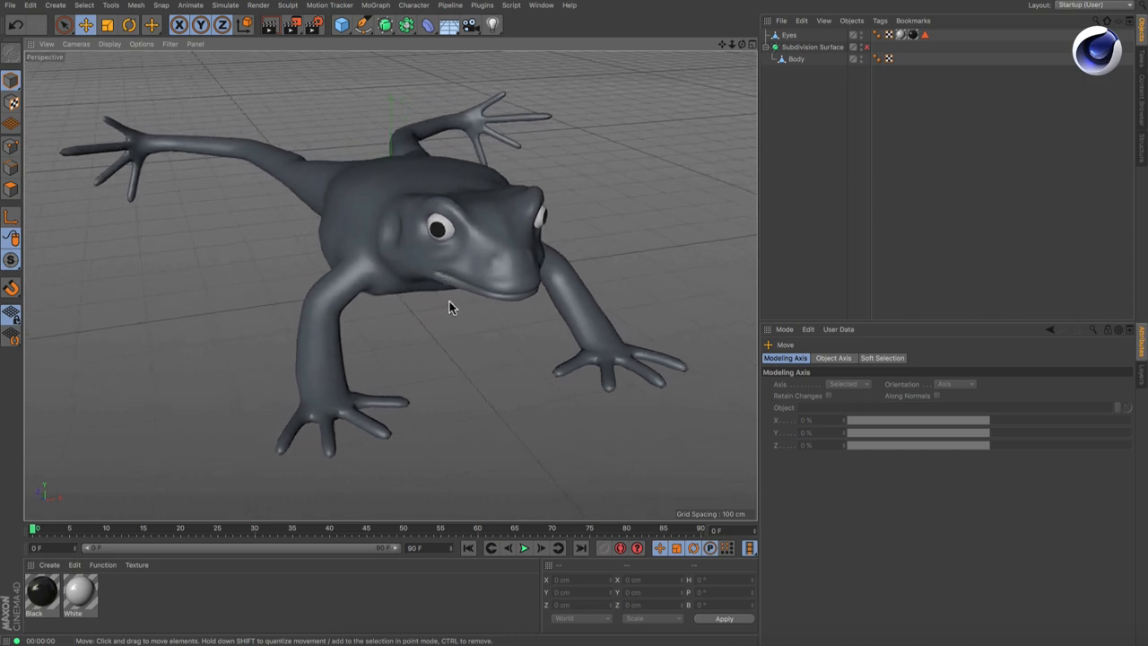
mouse_move(713, 190)
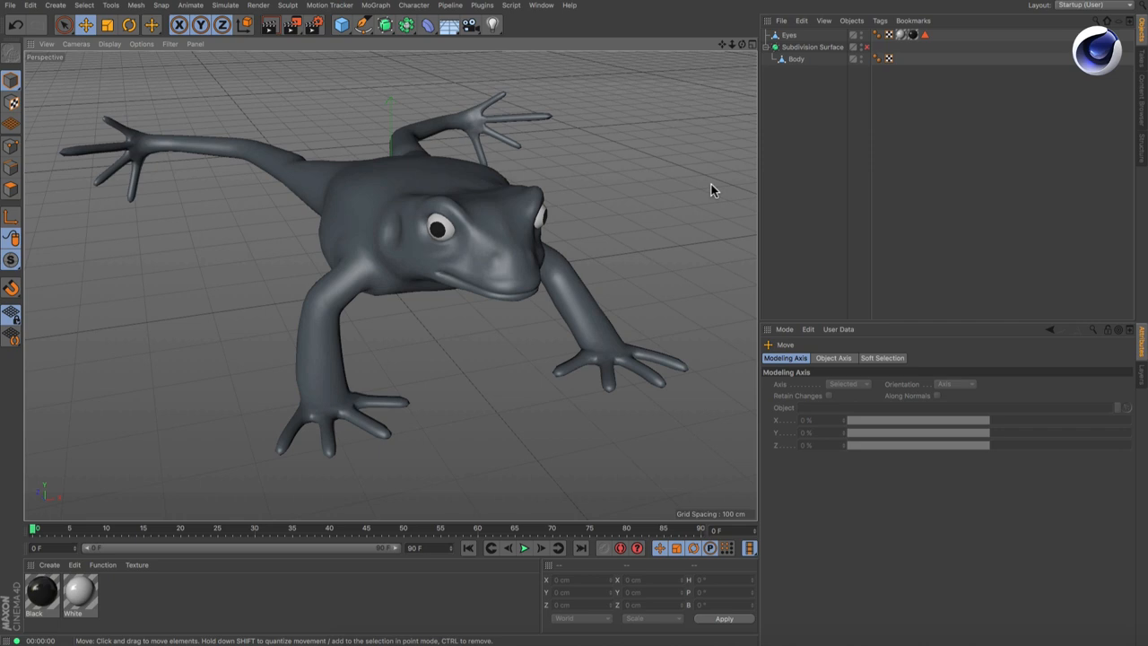
- Select the frog's Body object and open the Character menu toward the Paint Tool
click(796, 58)
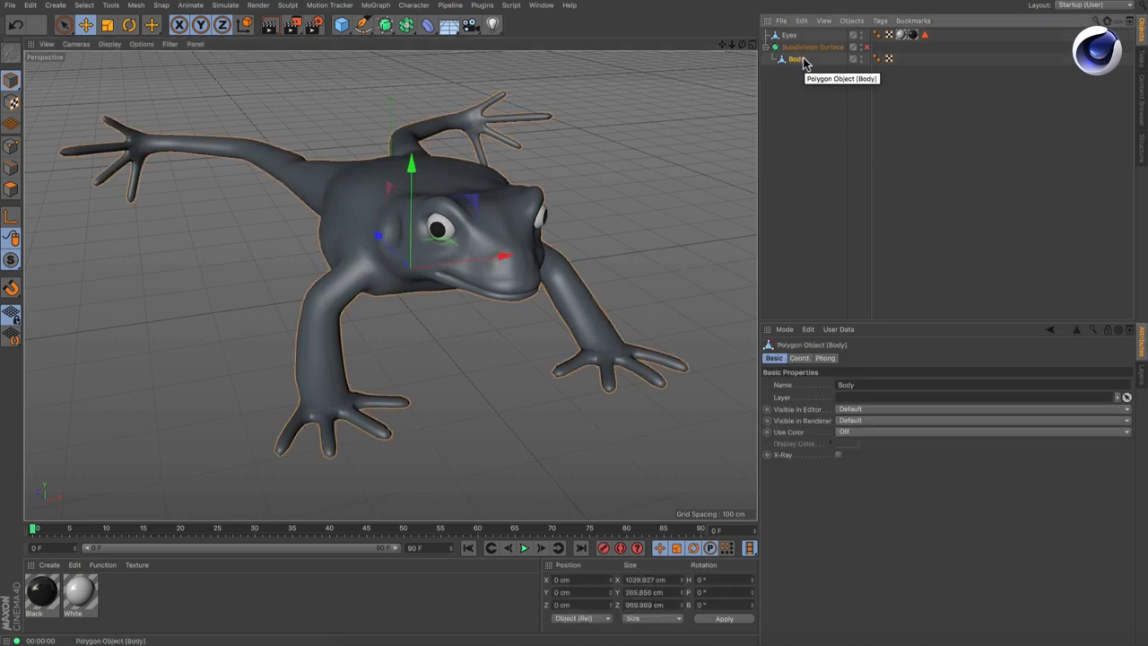
click(414, 6)
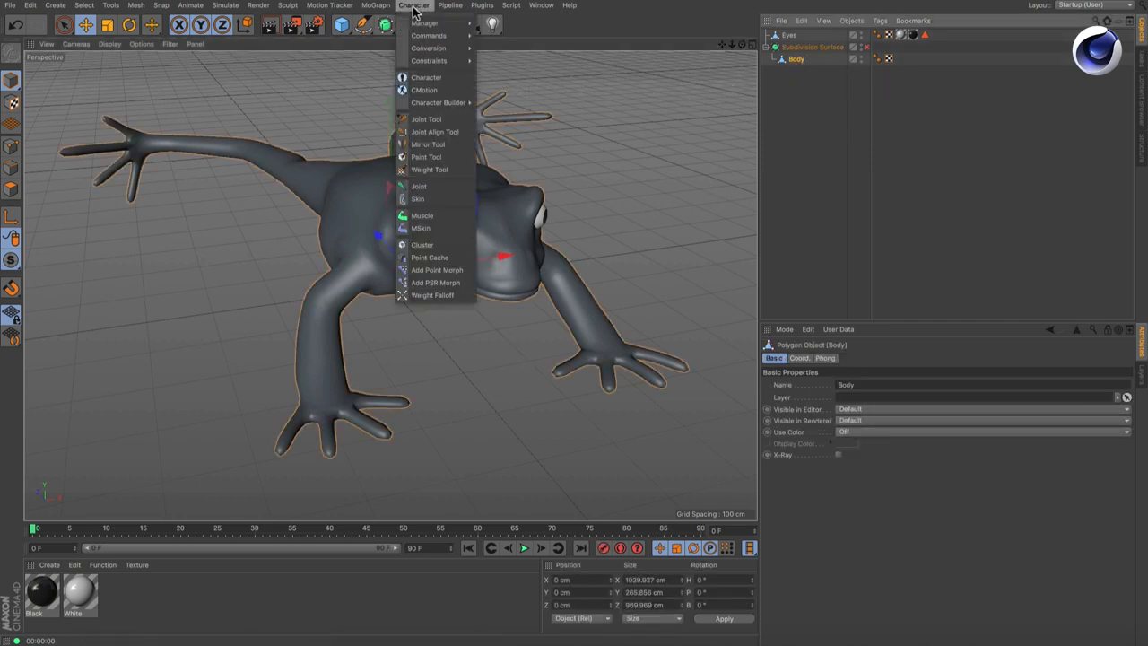
mouse_move(421, 216)
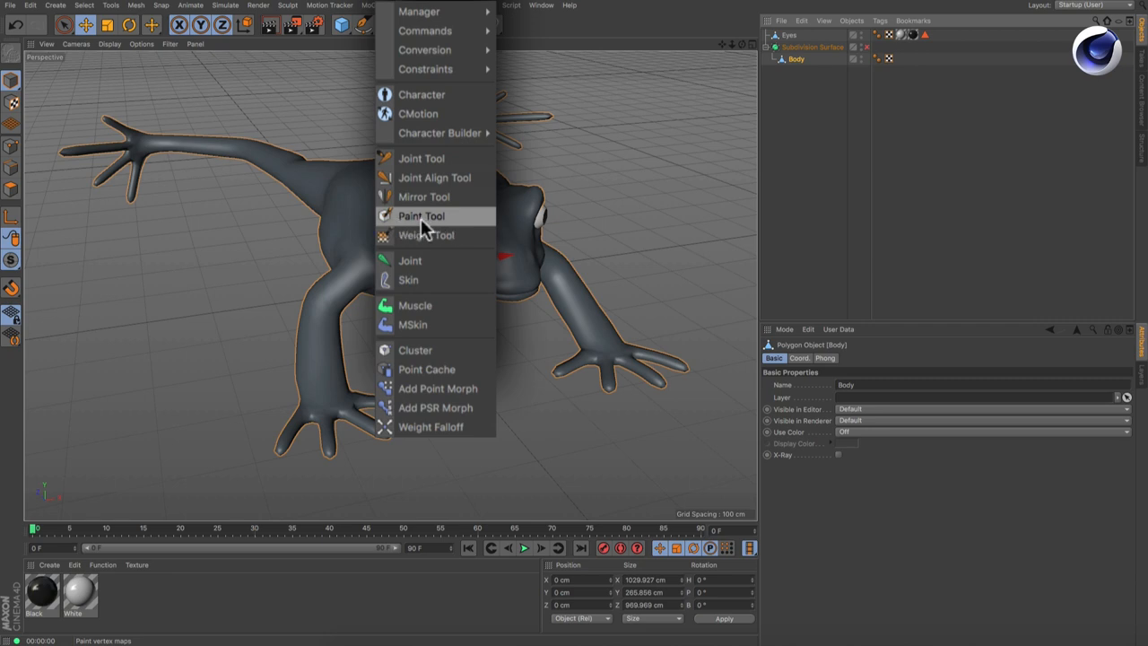
click(421, 215)
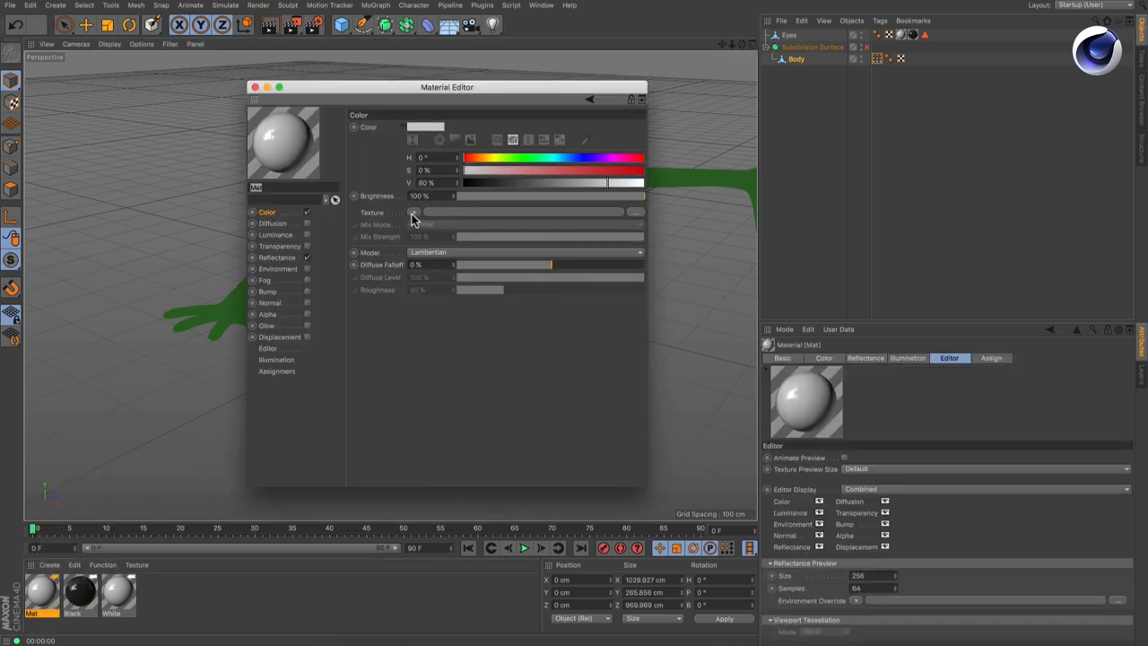
- Load Effects > Vertex Map as the Mat material's Color channel texture
click(413, 212)
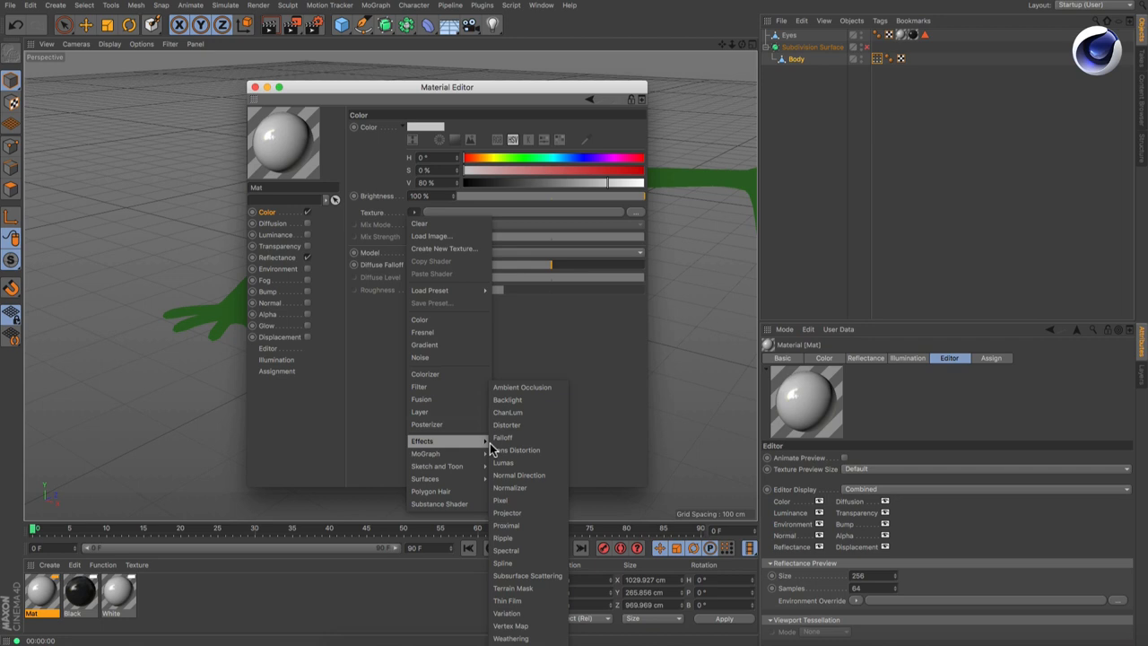
click(510, 625)
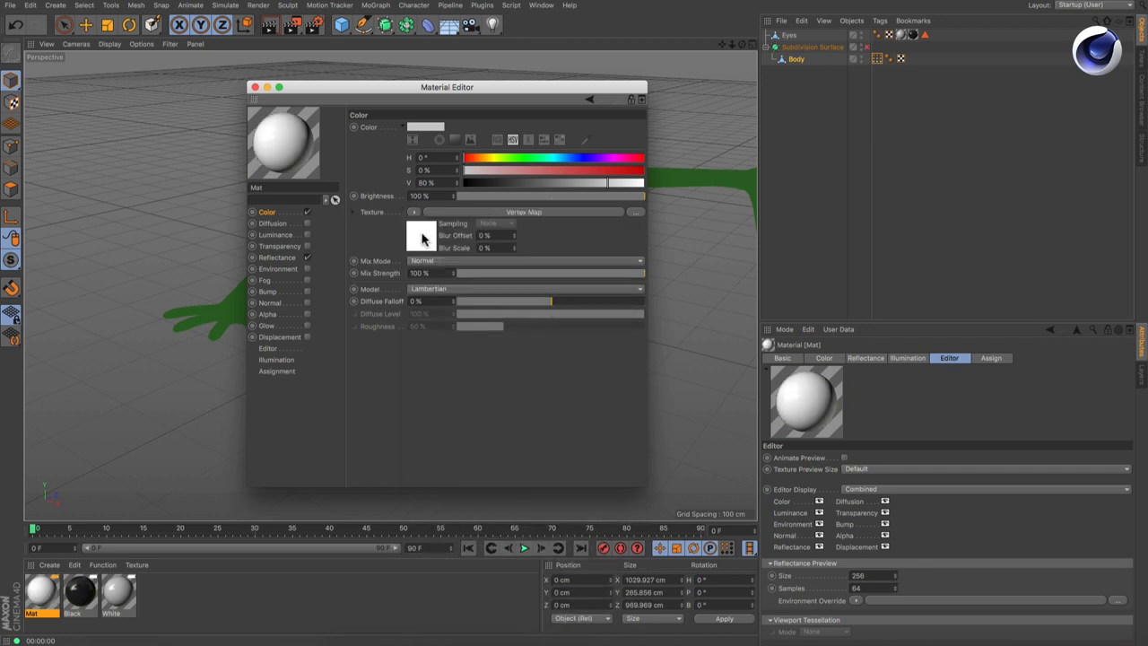